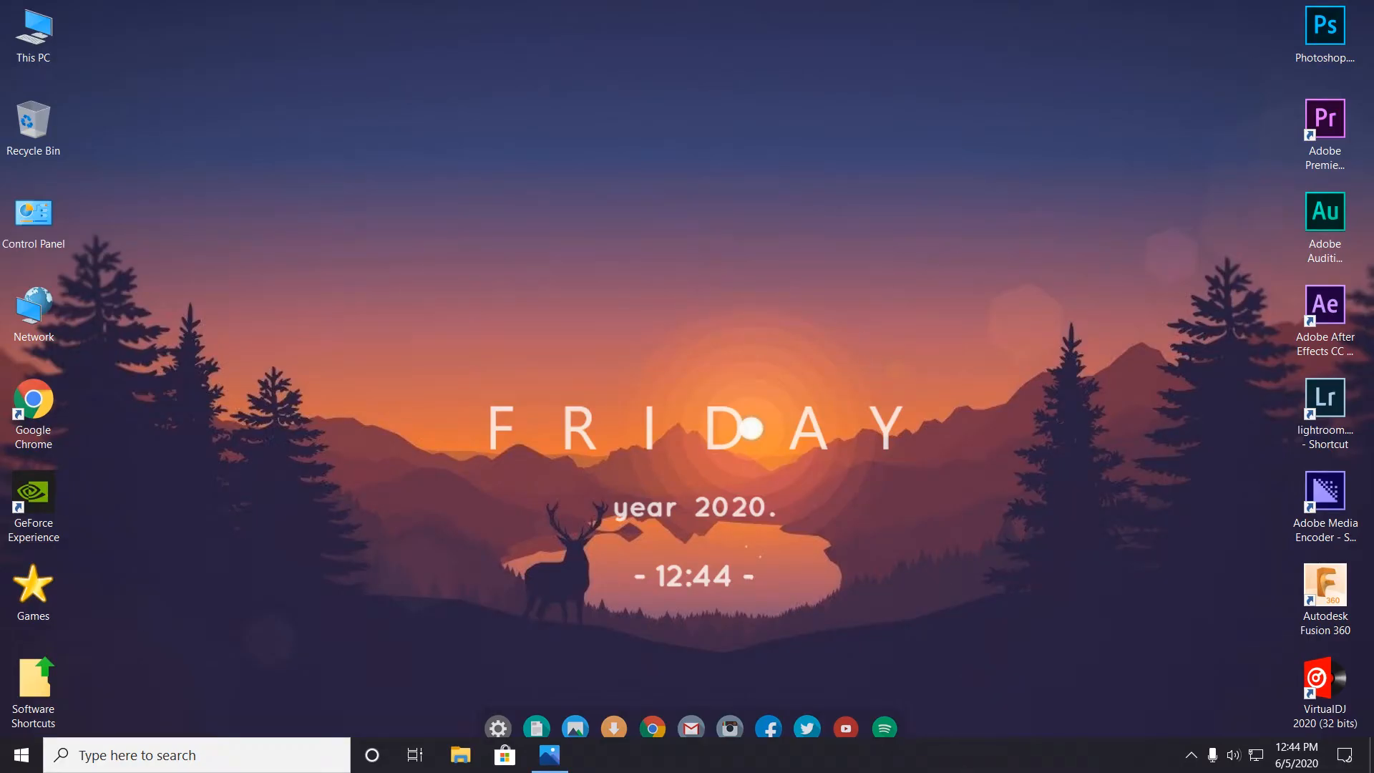
{"action": "mouse_move", "coordinate": [1050, 673]}
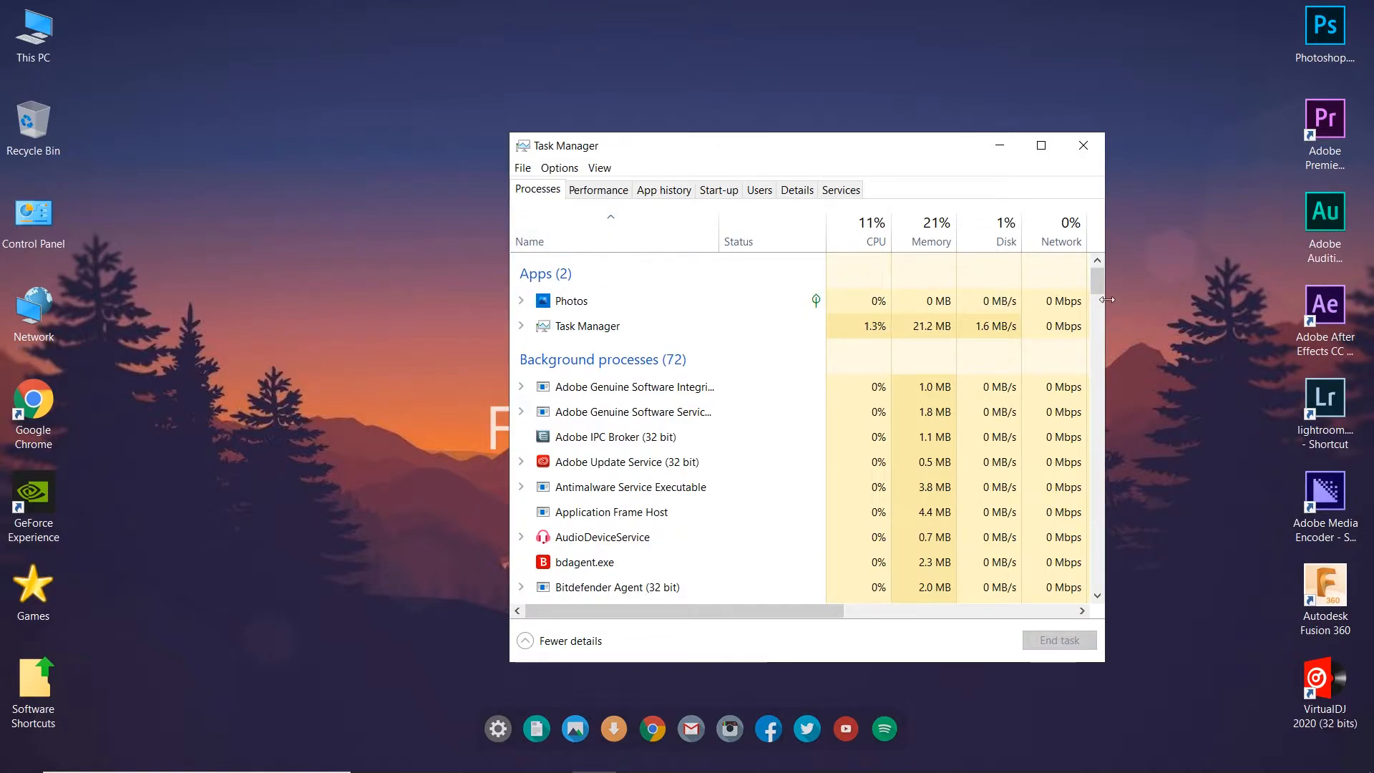
Step: Scroll the Task Manager process list down to Windows Explorer
{"action": "scroll", "scroll_direction": "down", "scroll_amount": 3}
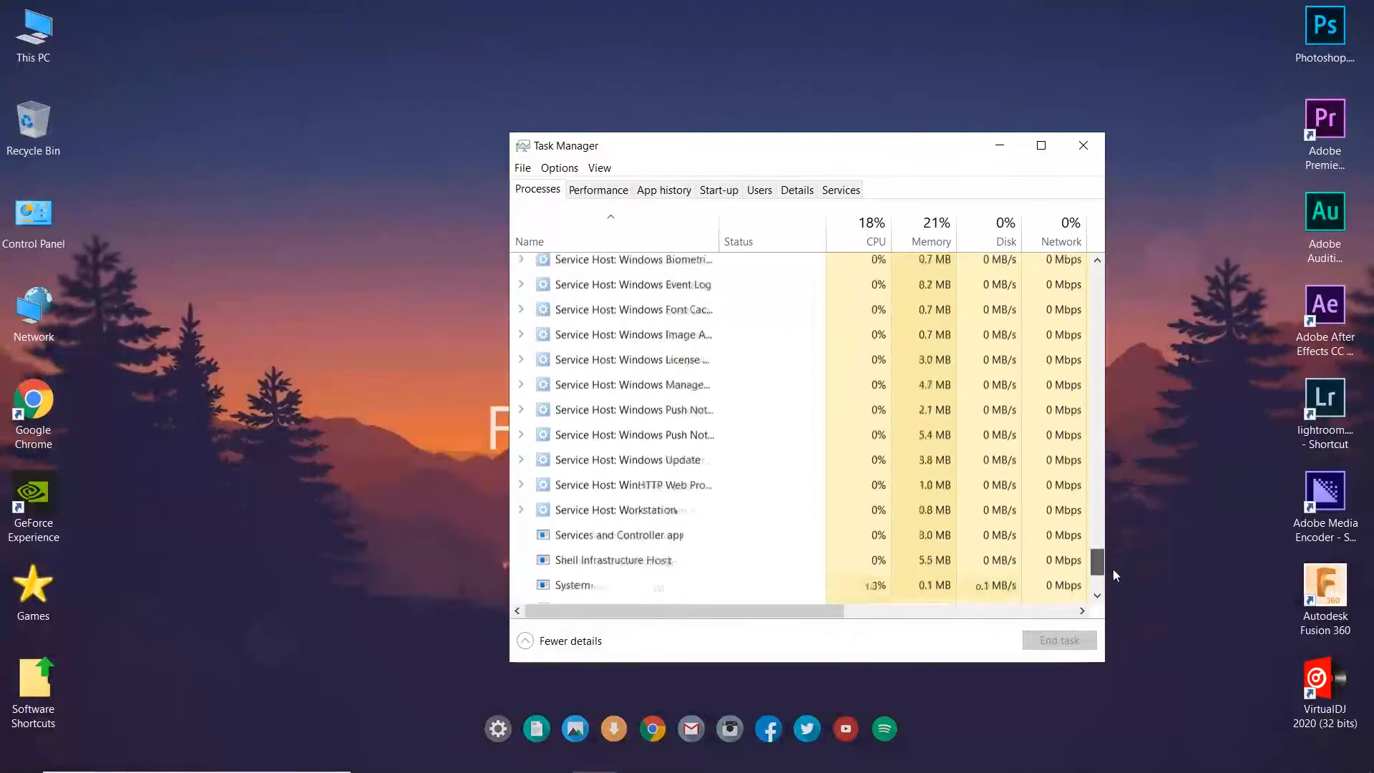
{"action": "scroll", "scroll_direction": "down", "scroll_amount": 3}
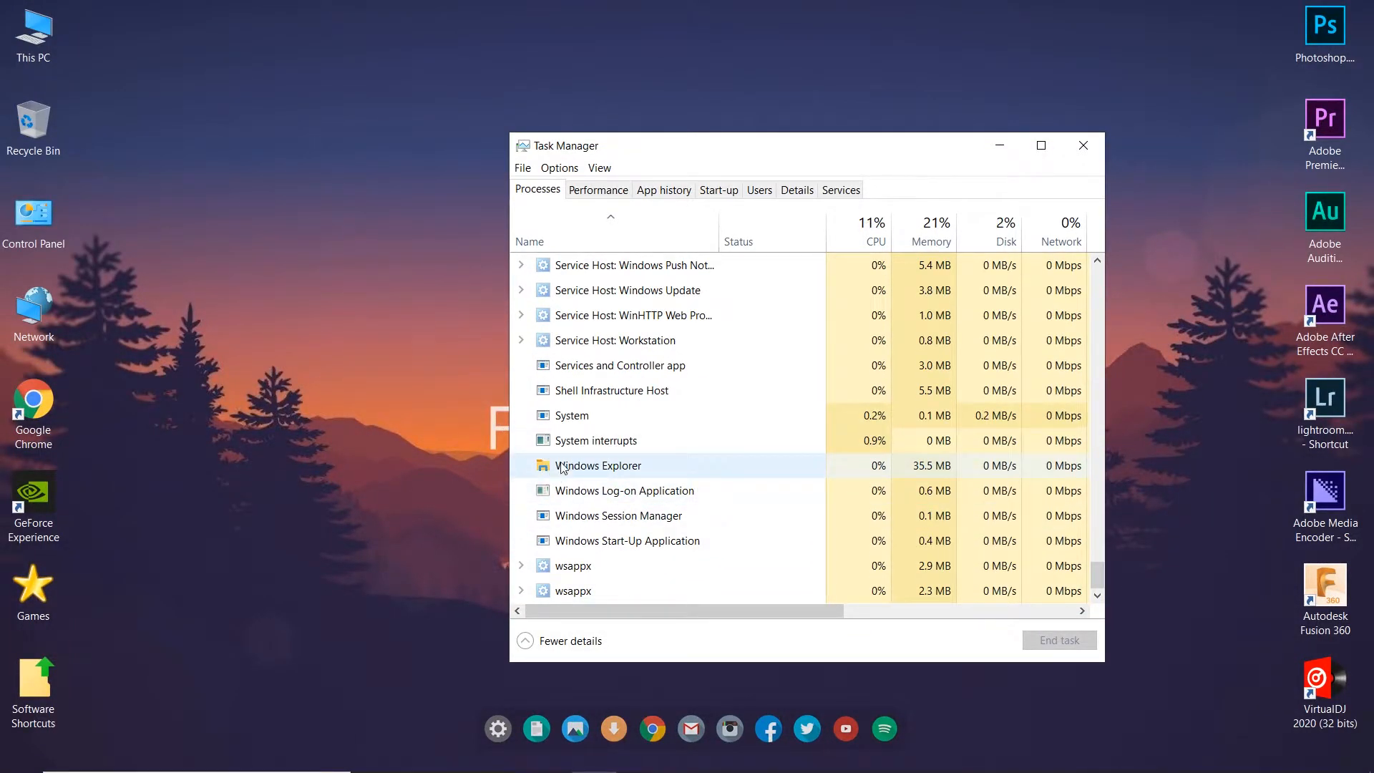
Step: End Windows Explorer and relaunch explorer.exe through Run new task
{"action": "right_click", "coordinate": [598, 466]}
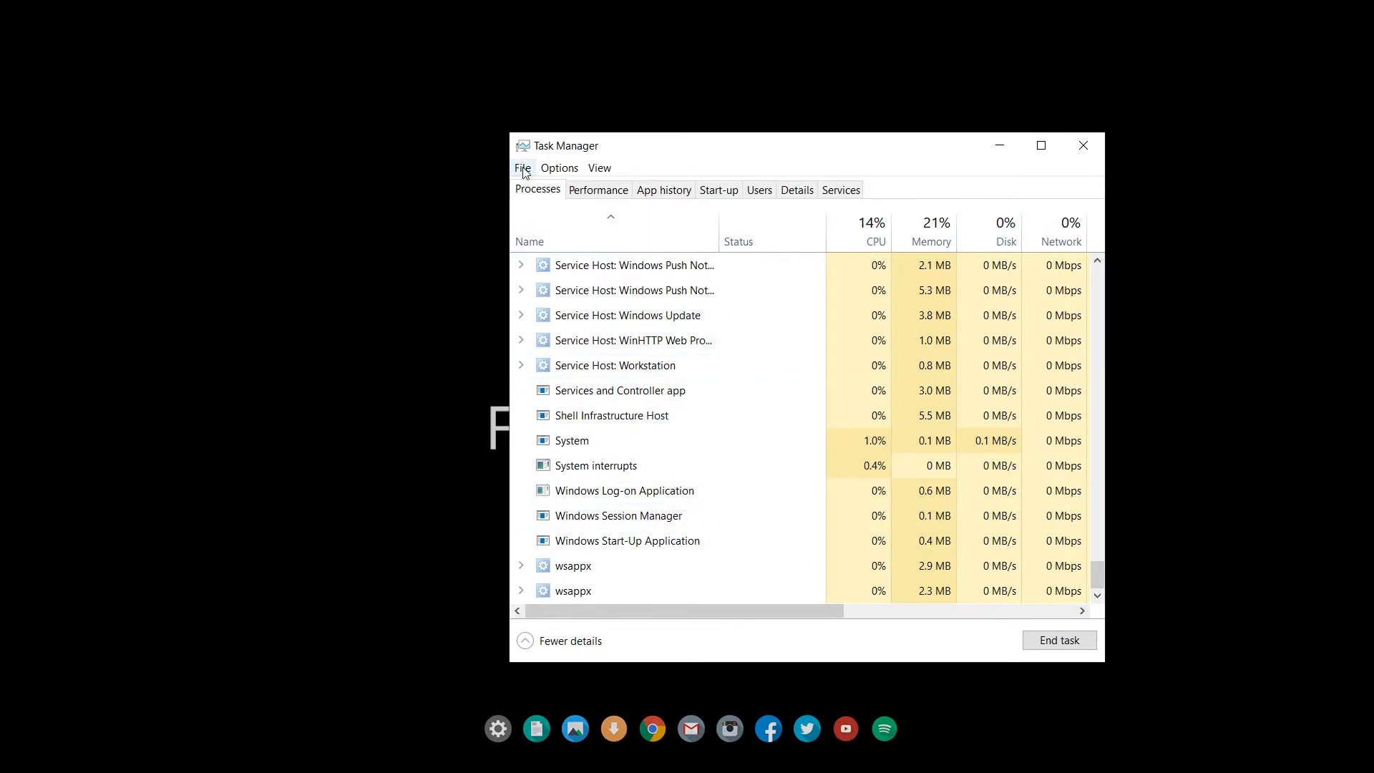
{"action": "left_click", "coordinate": [523, 167]}
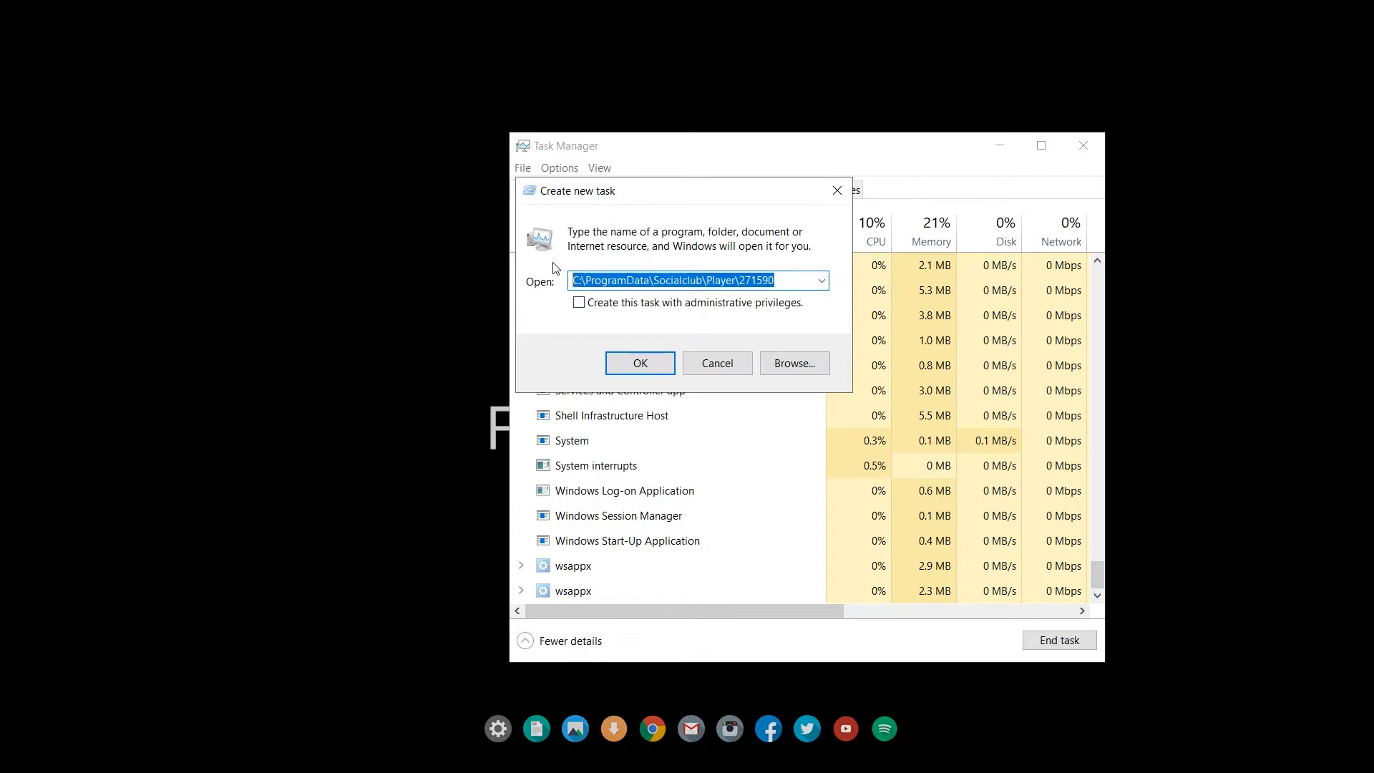
{"action": "type", "text": "explorer.exe"}
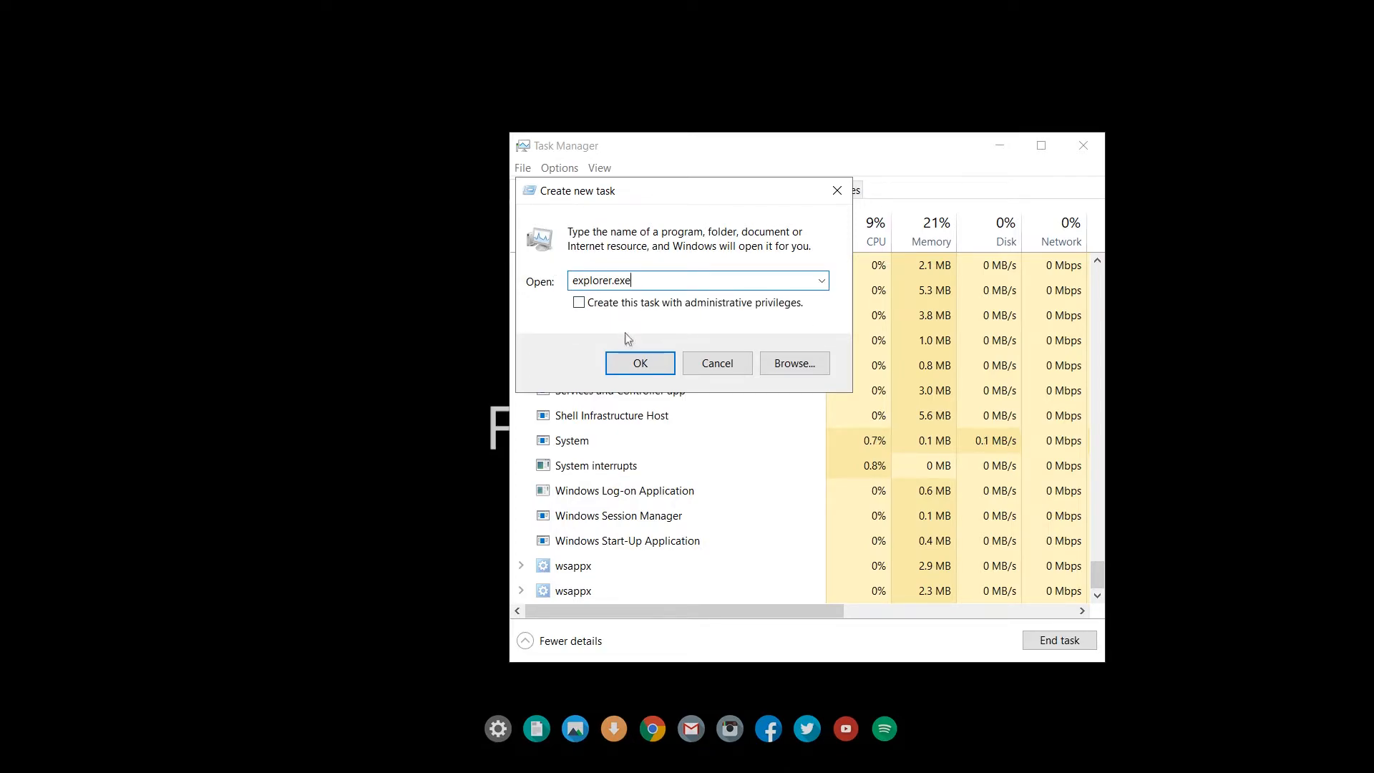
{"action": "left_click", "coordinate": [640, 363]}
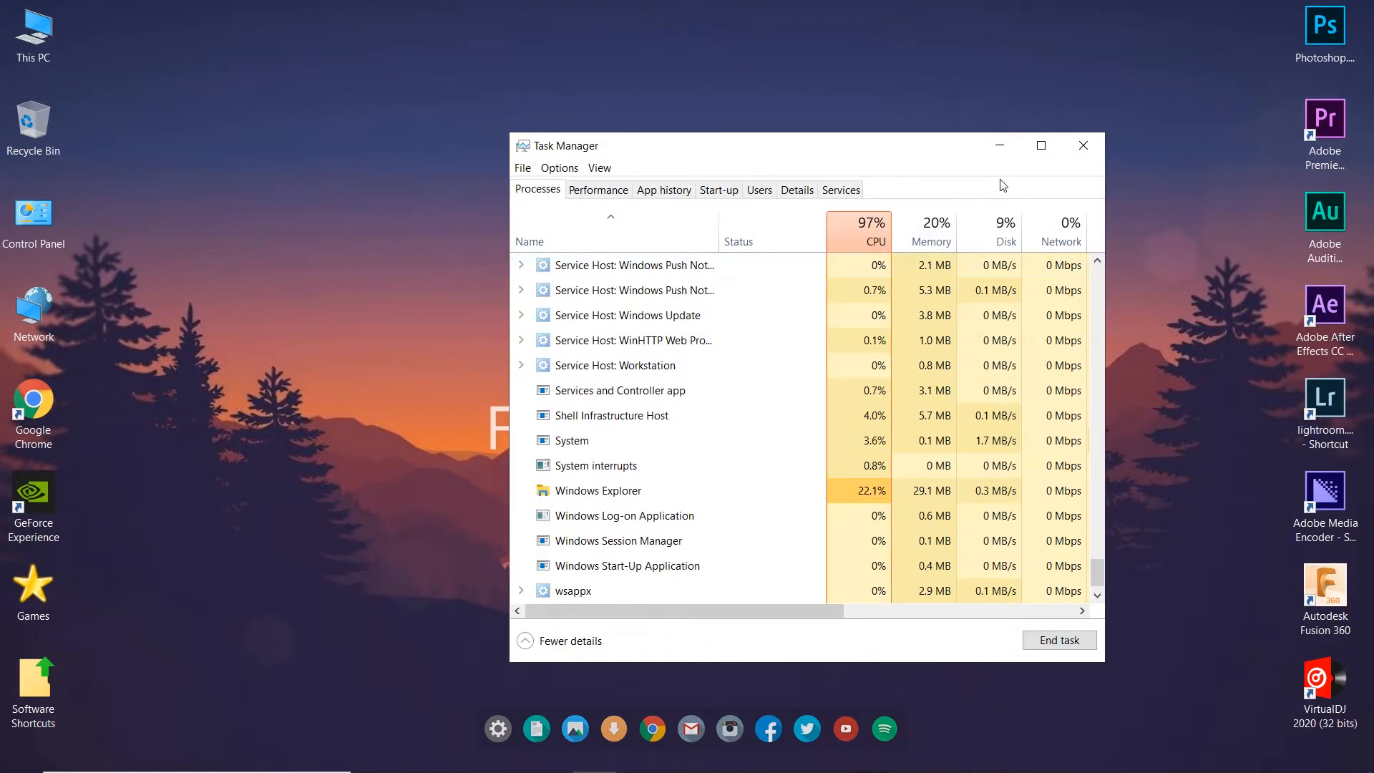
{"action": "mouse_move", "coordinate": [1090, 150]}
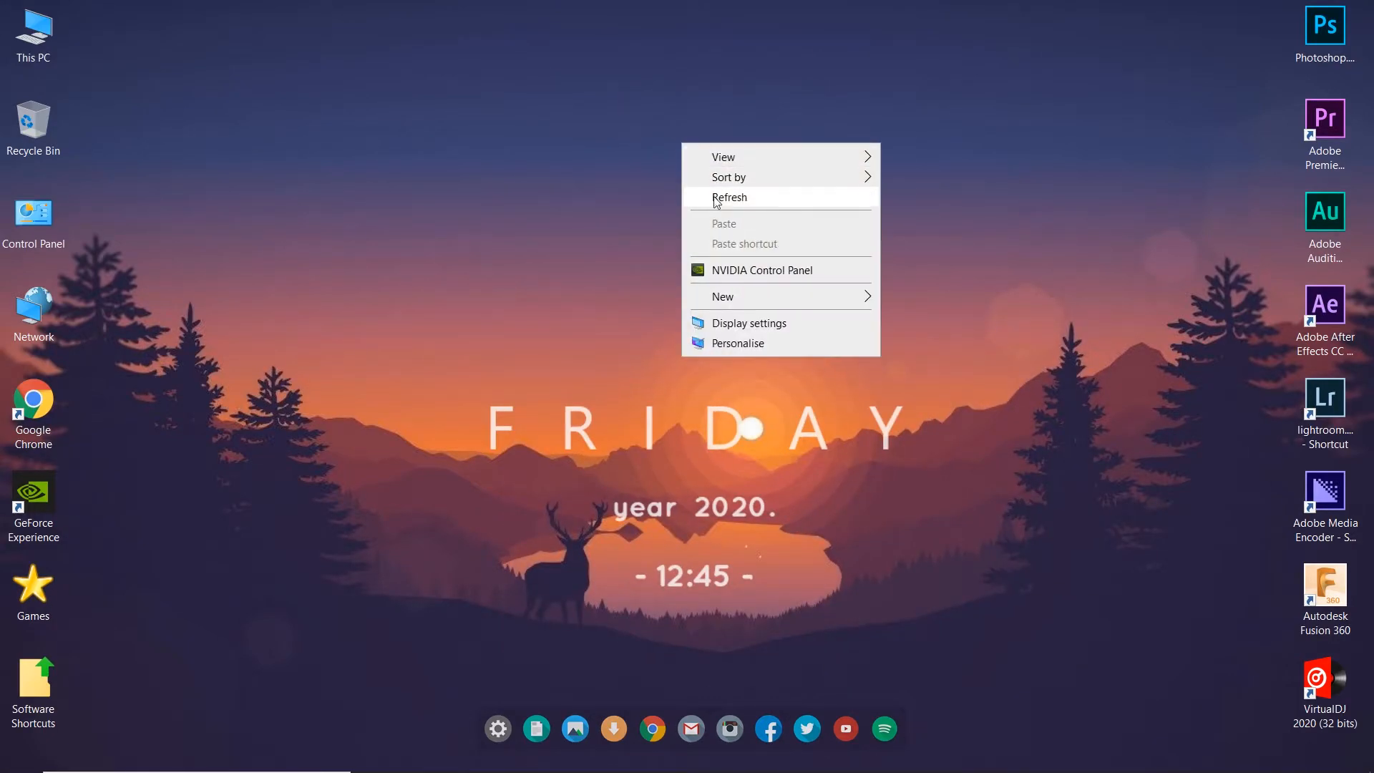
Step: Choose Refresh from the desktop's right-click menu
{"action": "left_click", "coordinate": [728, 197]}
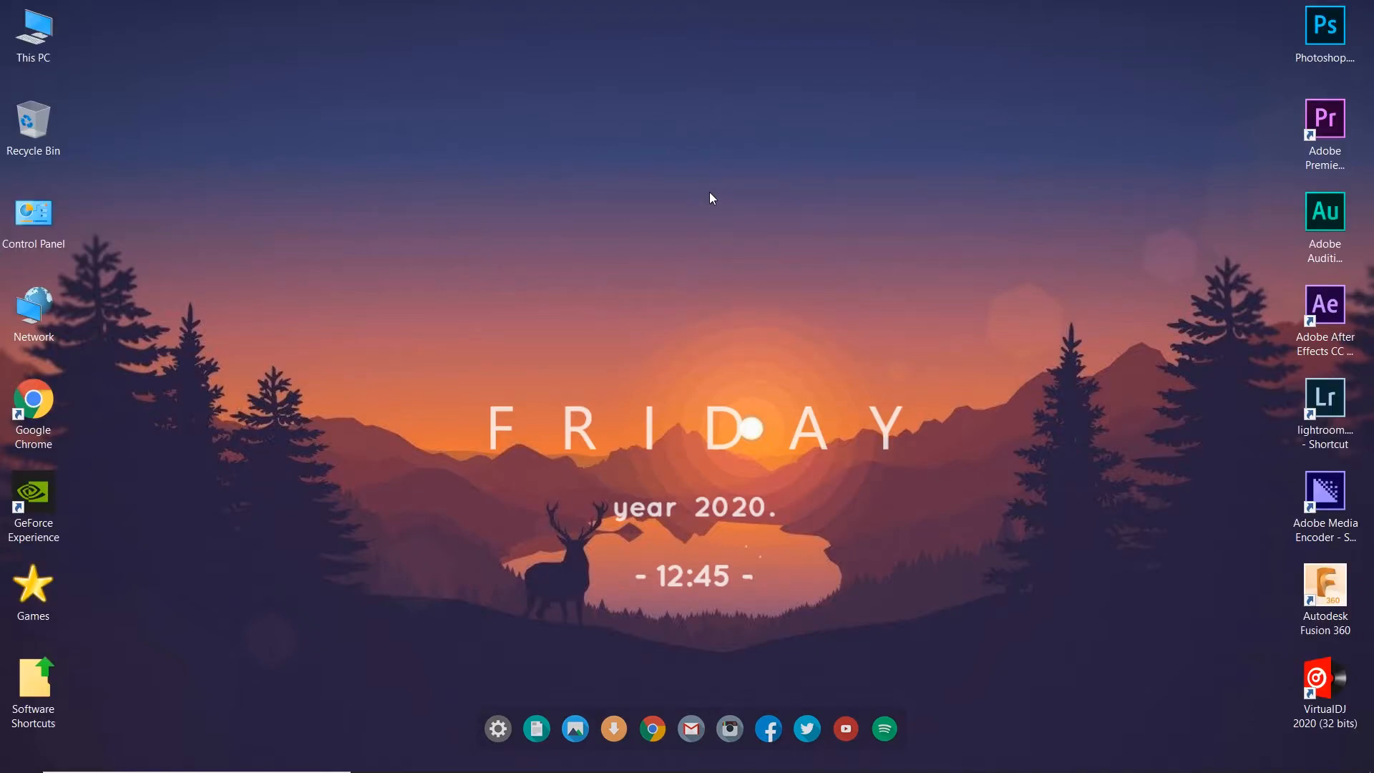
Step: Search for cmd and run Command Prompt as administrator, approving the UAC prompt
{"action": "type", "text": "cmd"}
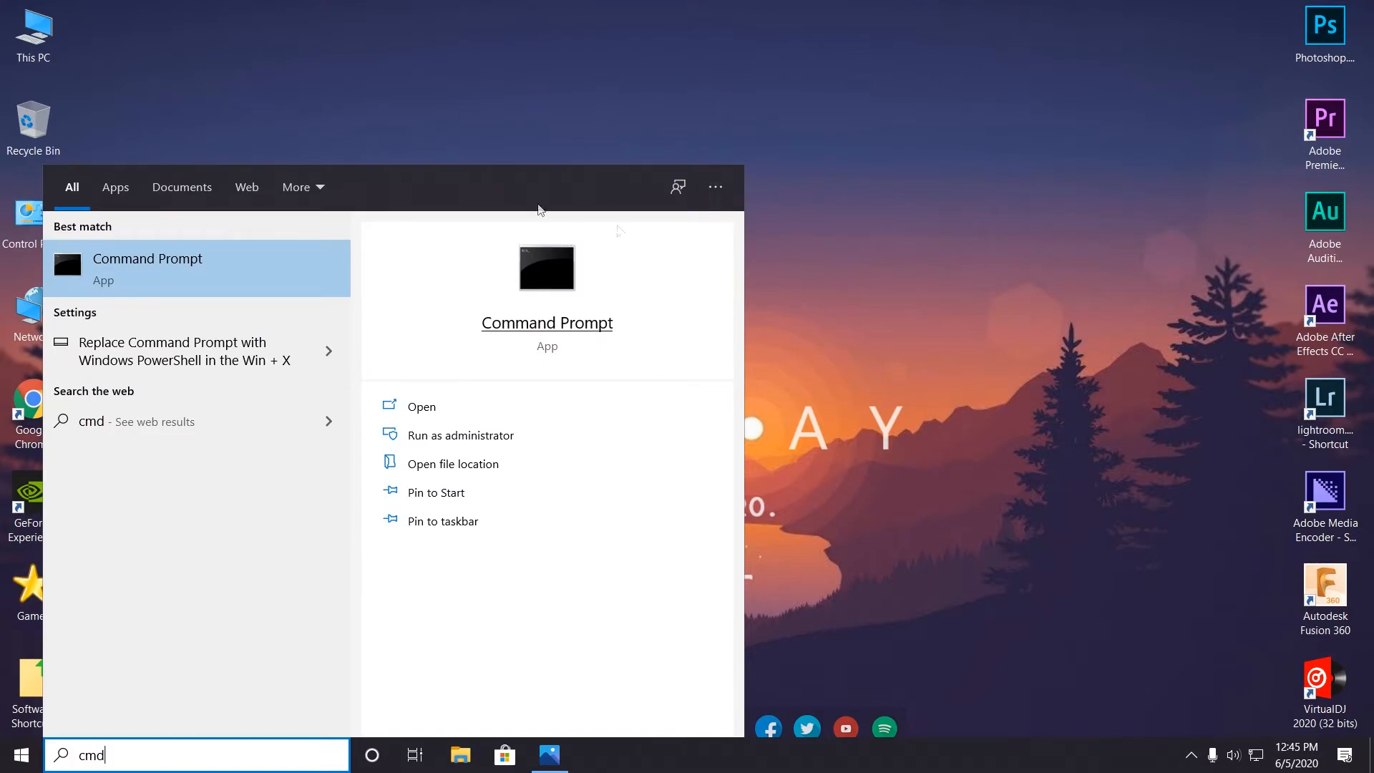
{"action": "right_click", "coordinate": [148, 269]}
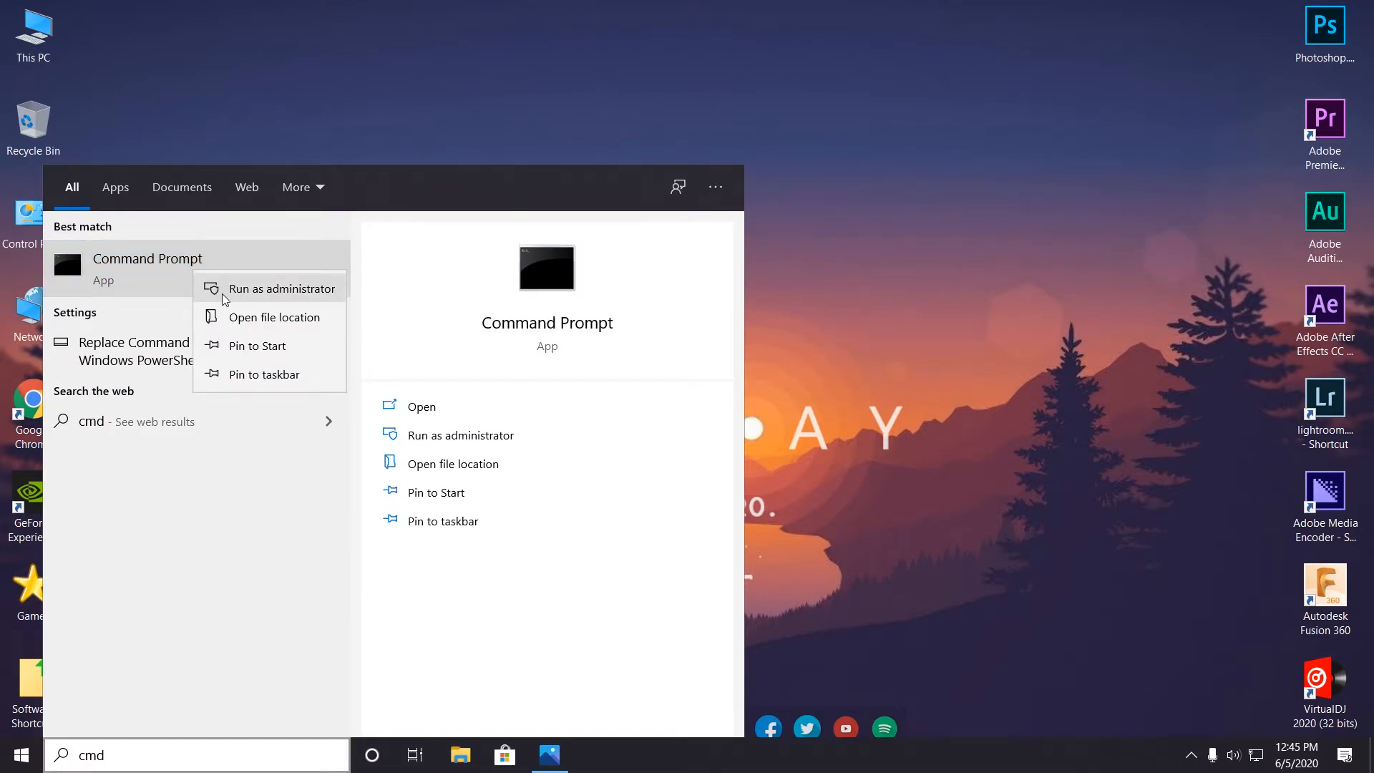
{"action": "left_click", "coordinate": [281, 288]}
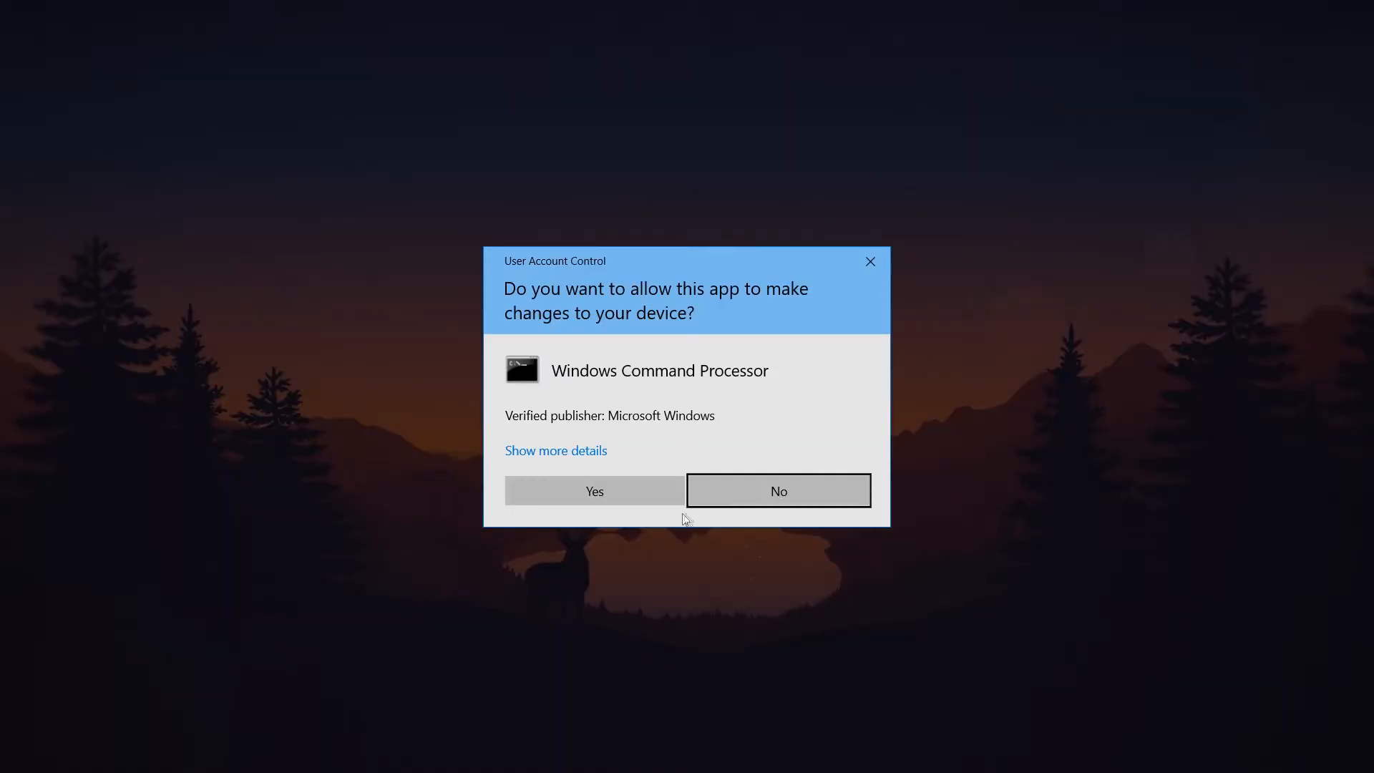
{"action": "left_click", "coordinate": [594, 491]}
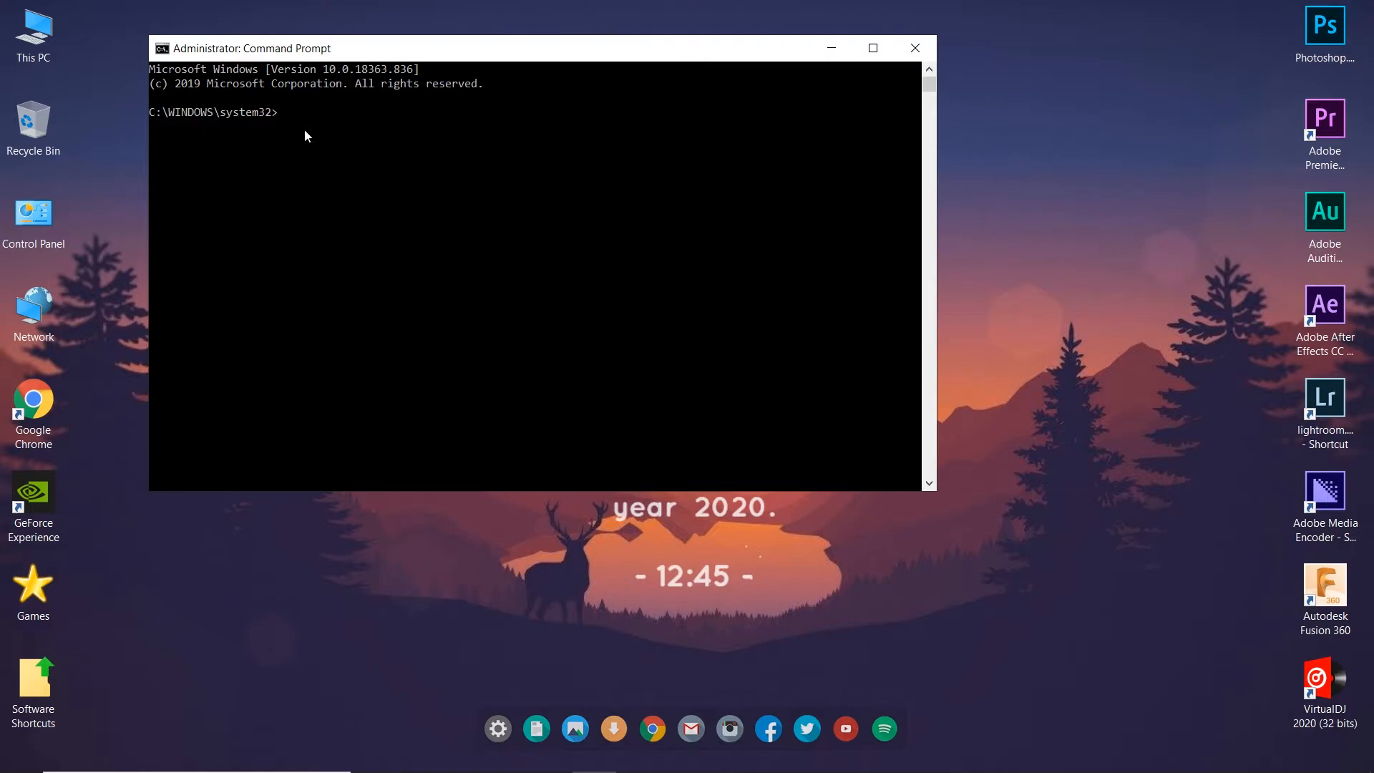
Step: Enter 'slmgr -rearm' at the elevated prompt without running it
{"action": "type", "text": "sl"}
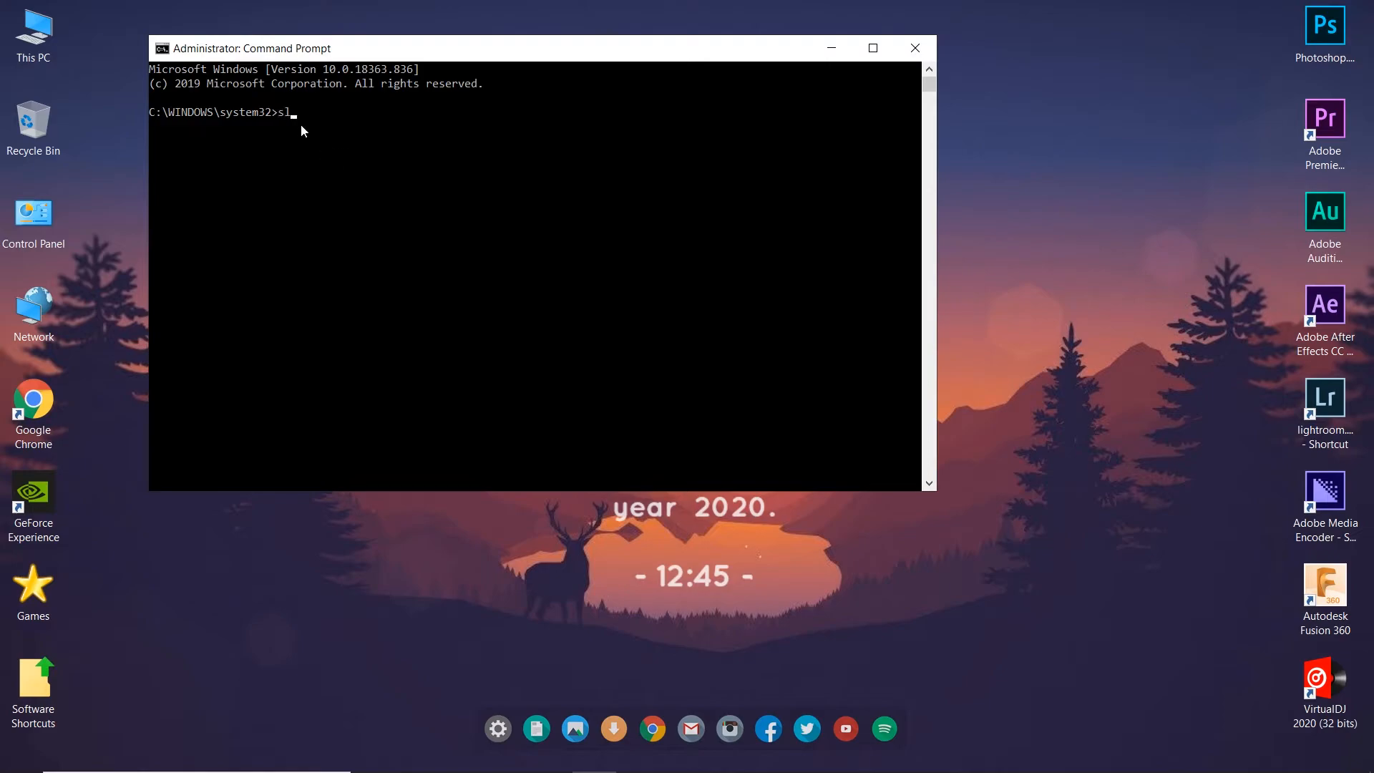
{"action": "type", "text": "mgr -"}
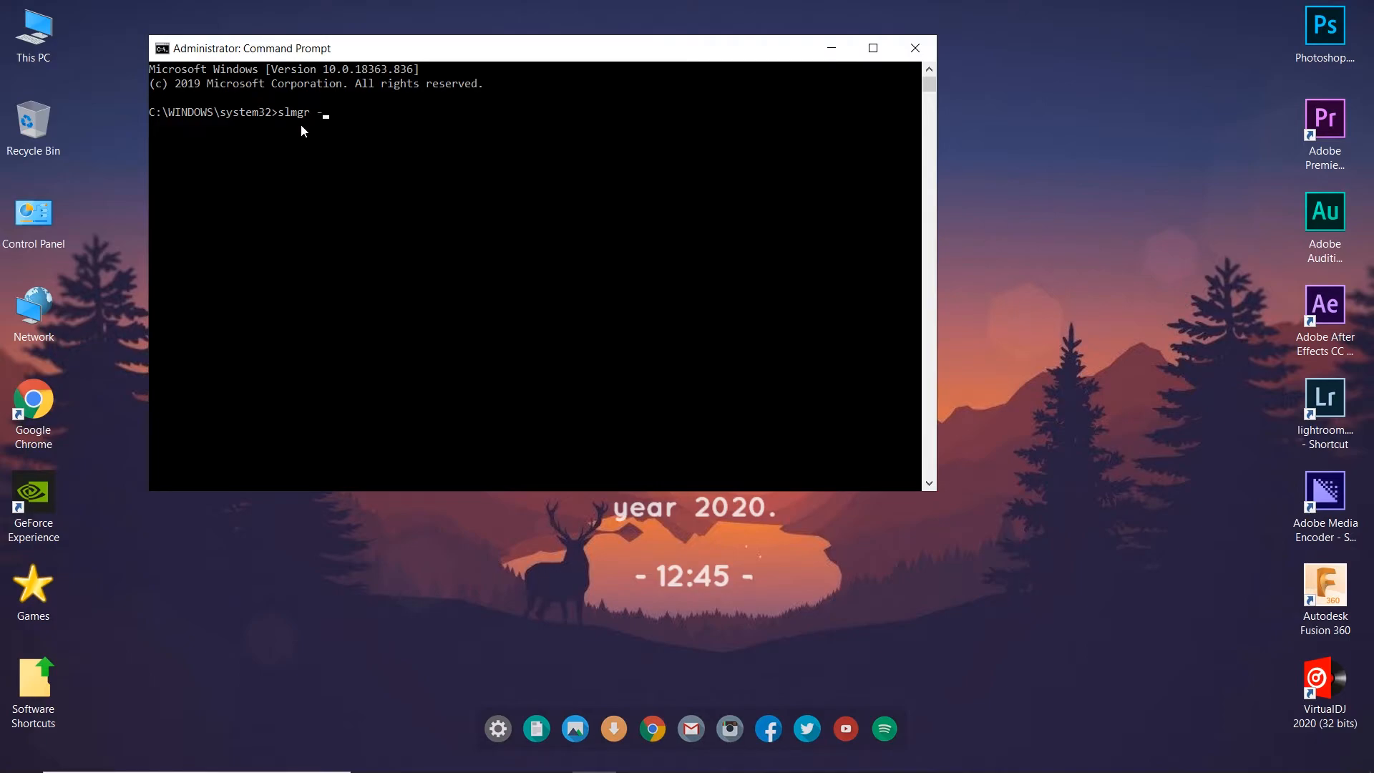
{"action": "type", "text": "rearm"}
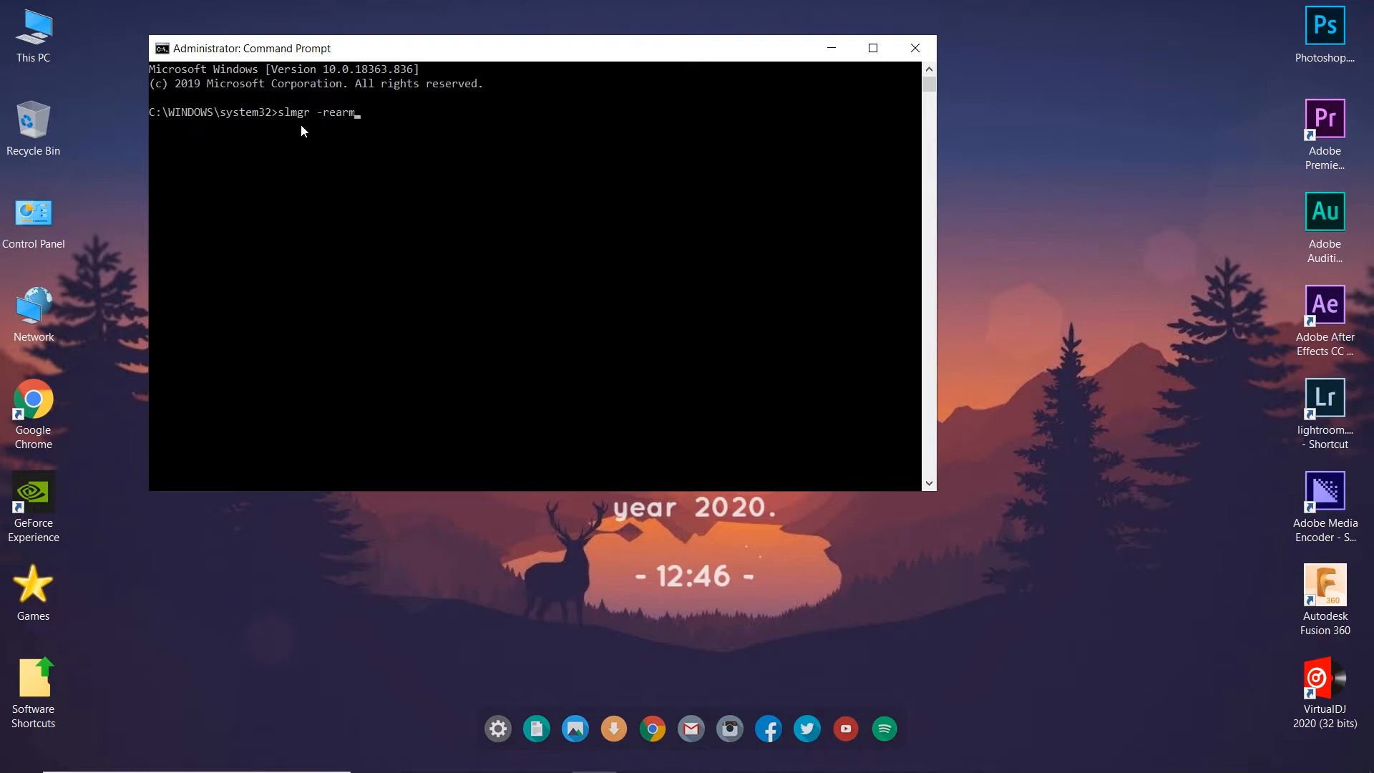
{"action": "mouse_move", "coordinate": [278, 122]}
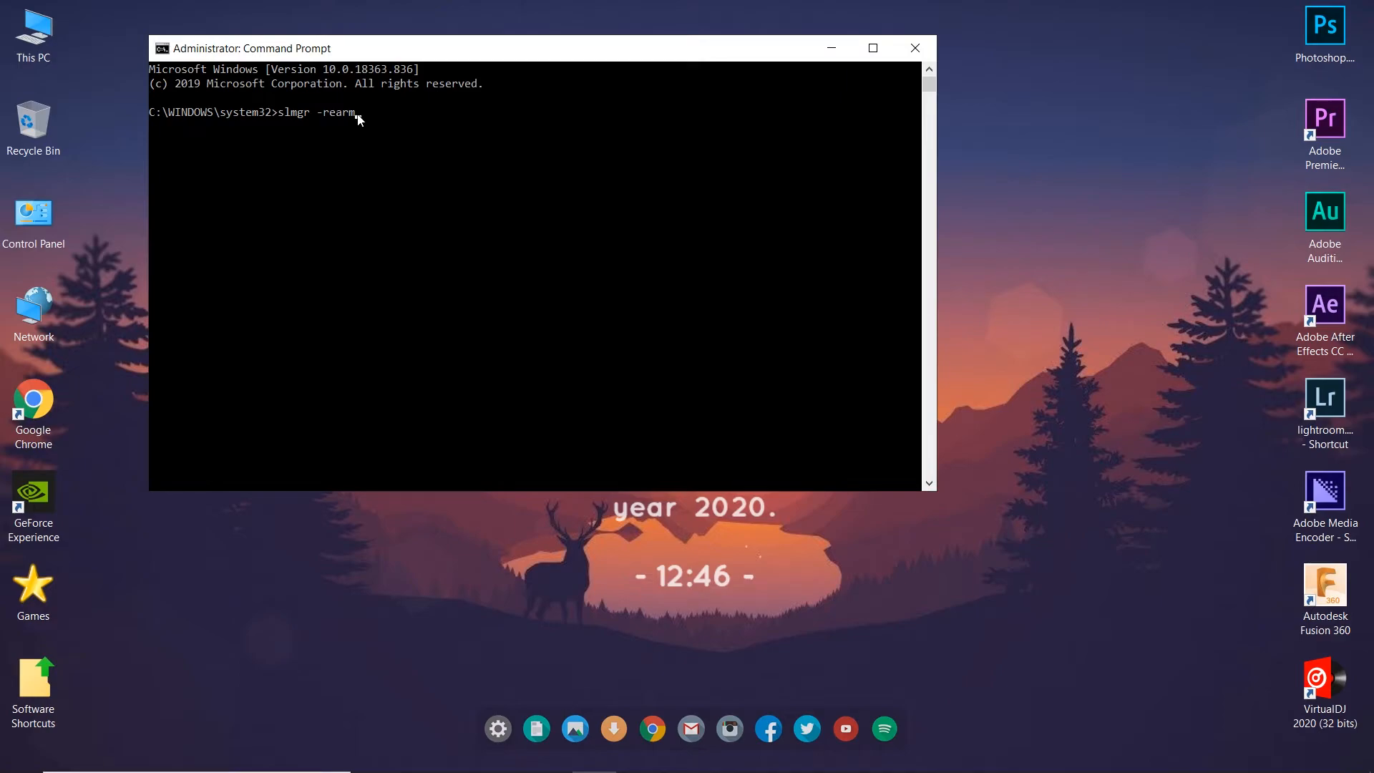
{"action": "mouse_move", "coordinate": [358, 123]}
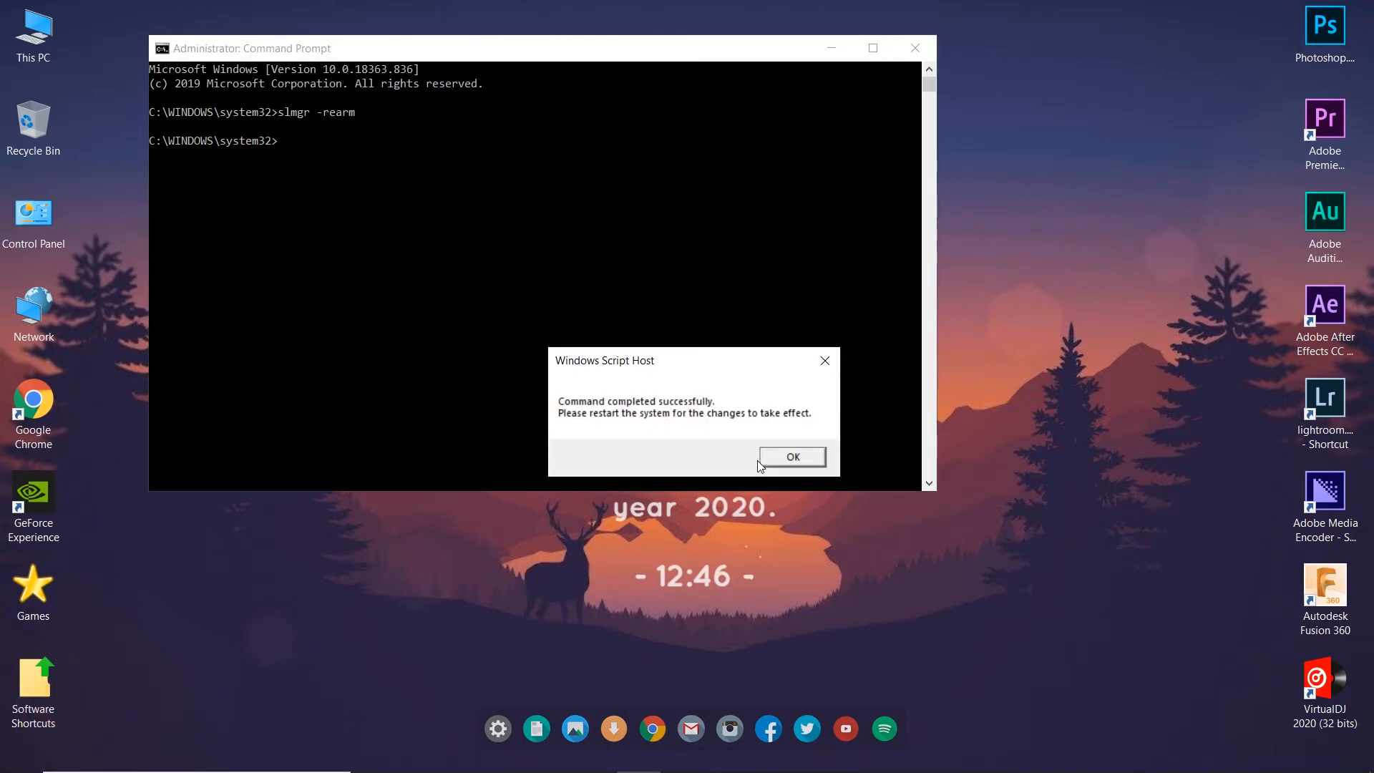
{"action": "mouse_move", "coordinate": [659, 467]}
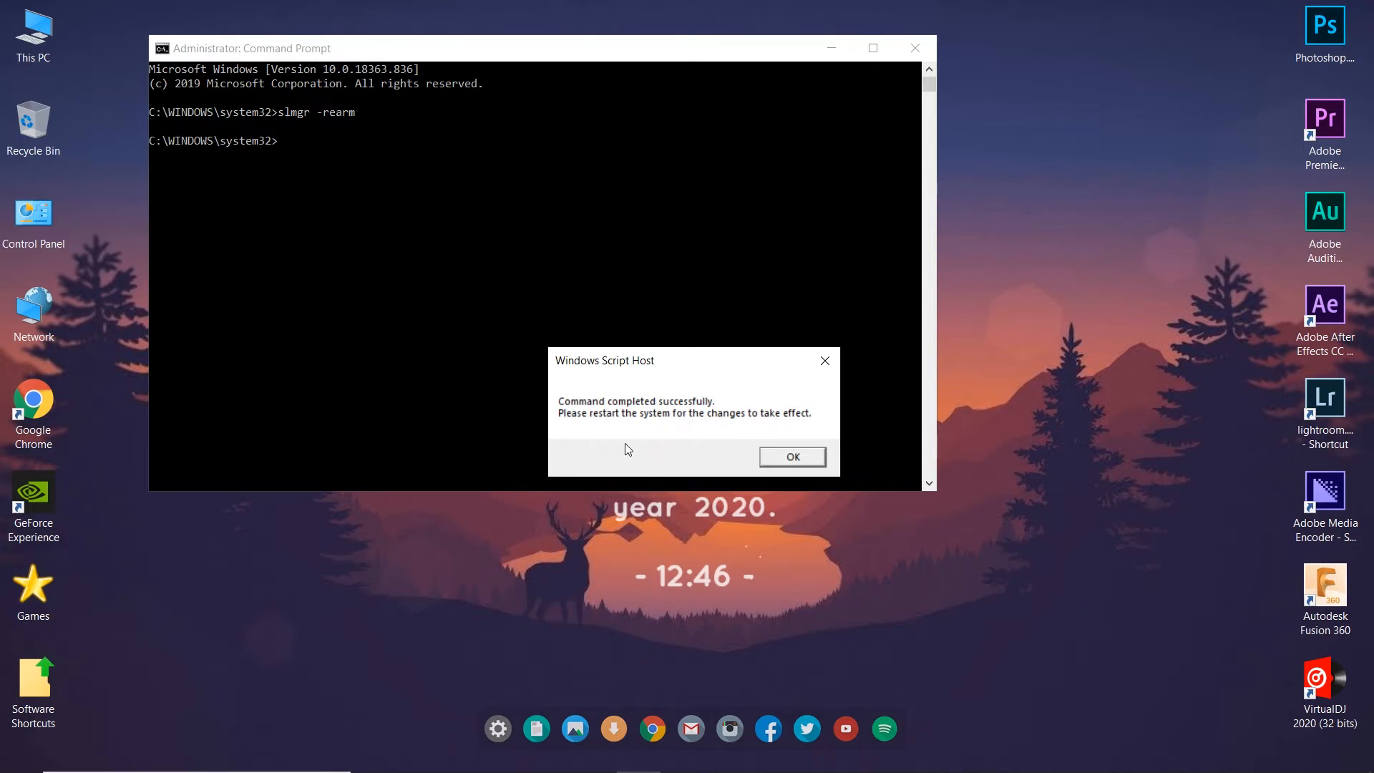
{"action": "mouse_move", "coordinate": [713, 433]}
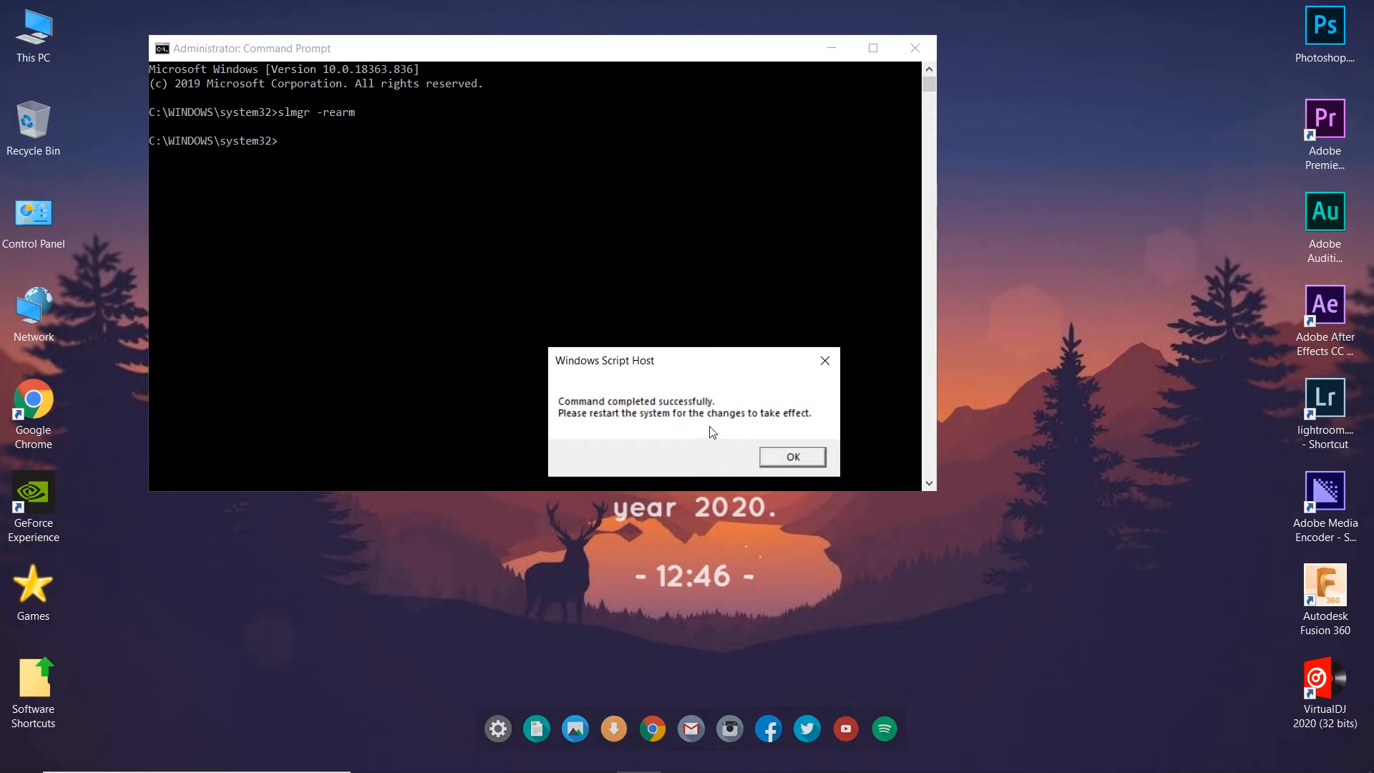
{"action": "mouse_move", "coordinate": [794, 434]}
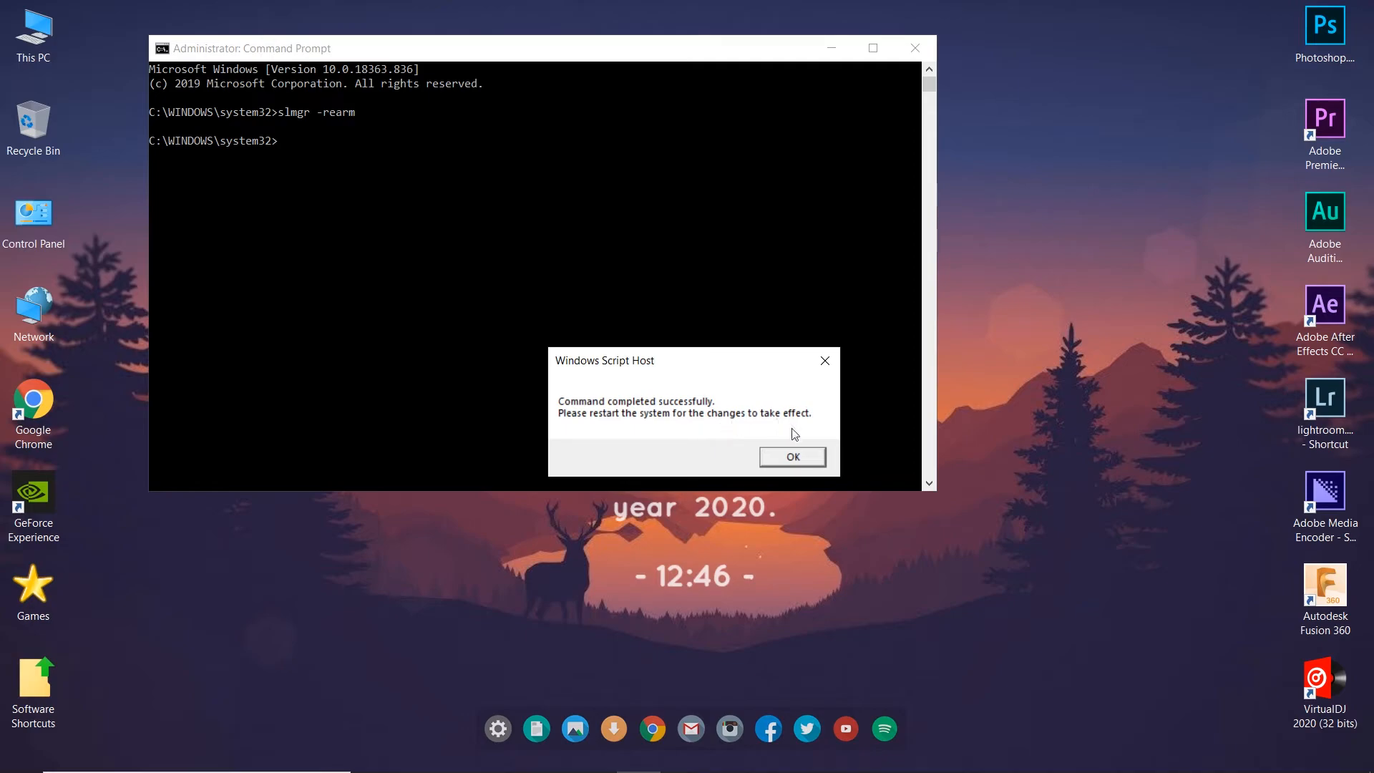
{"action": "mouse_move", "coordinate": [256, 277]}
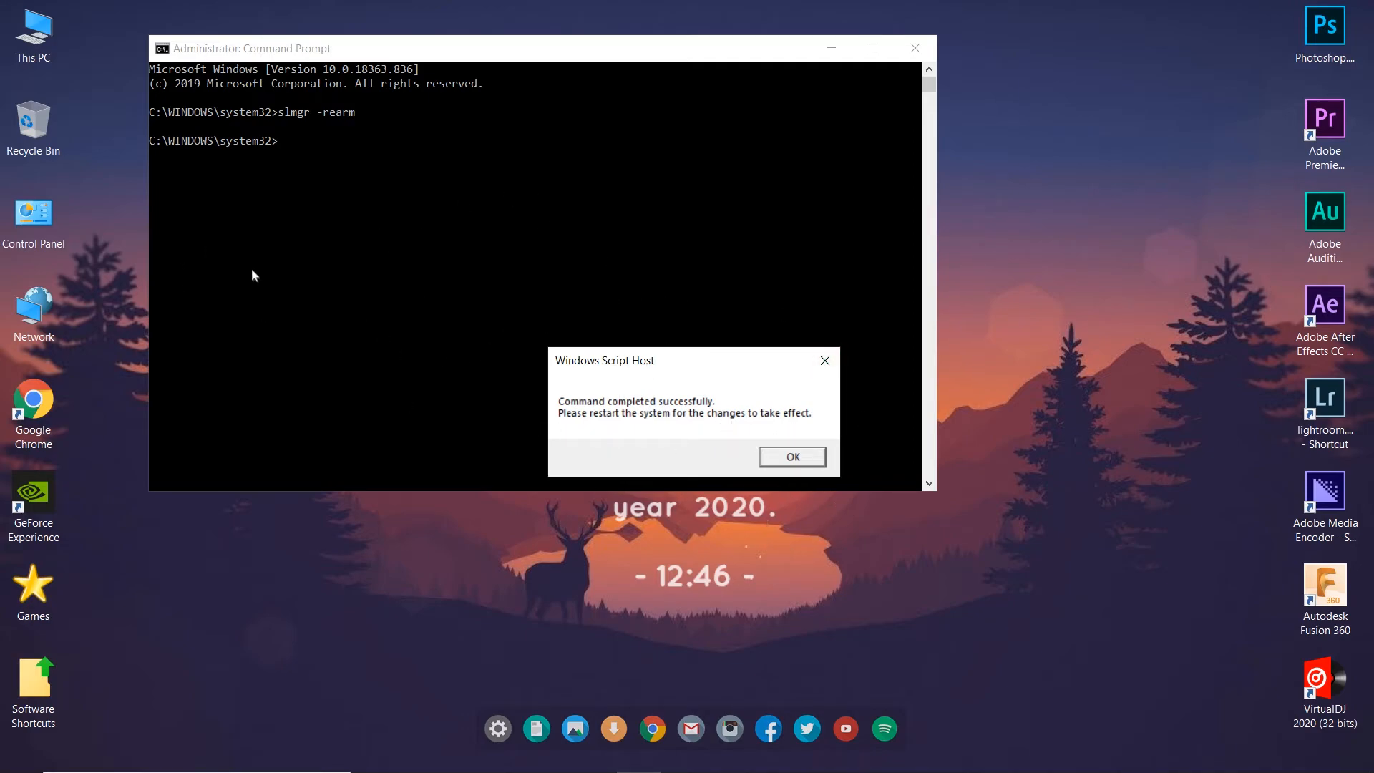
{"action": "mouse_move", "coordinate": [625, 325]}
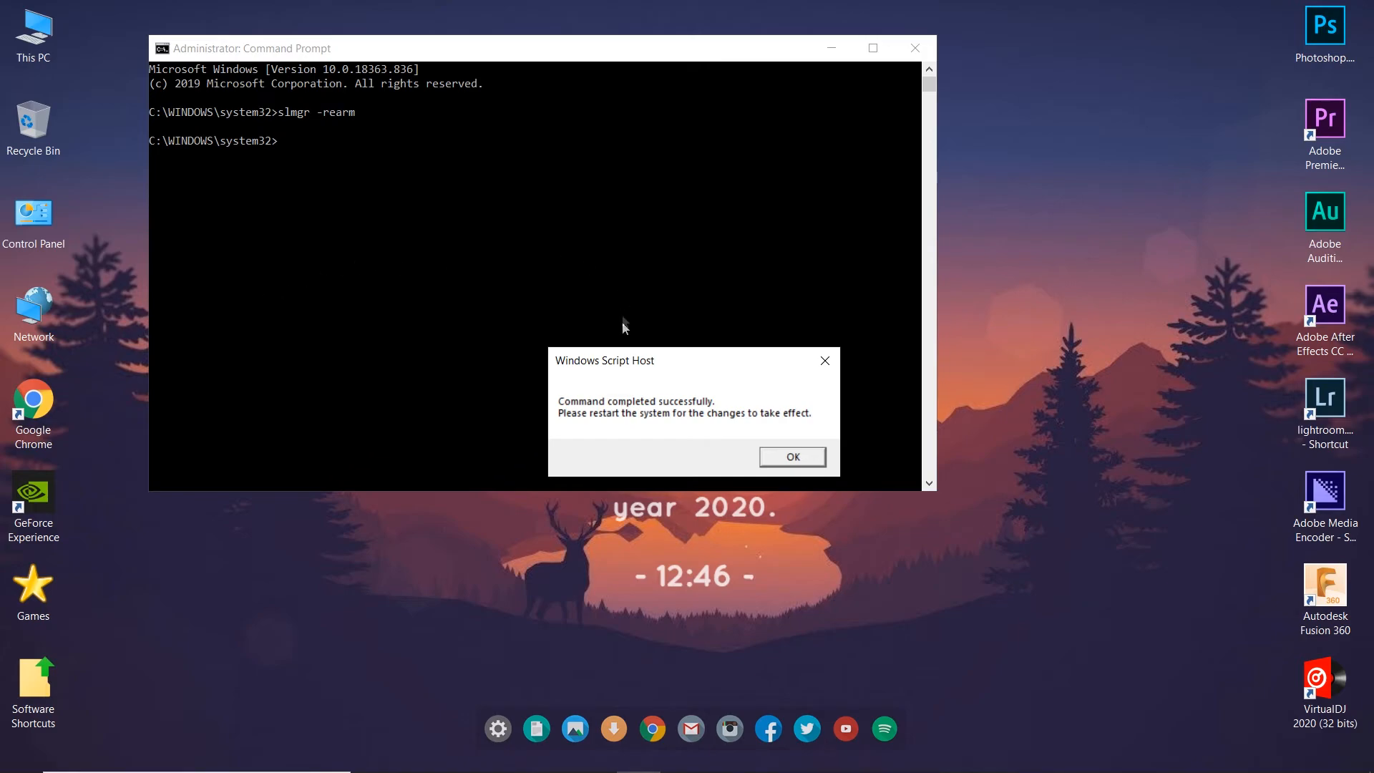
{"action": "mouse_move", "coordinate": [679, 537]}
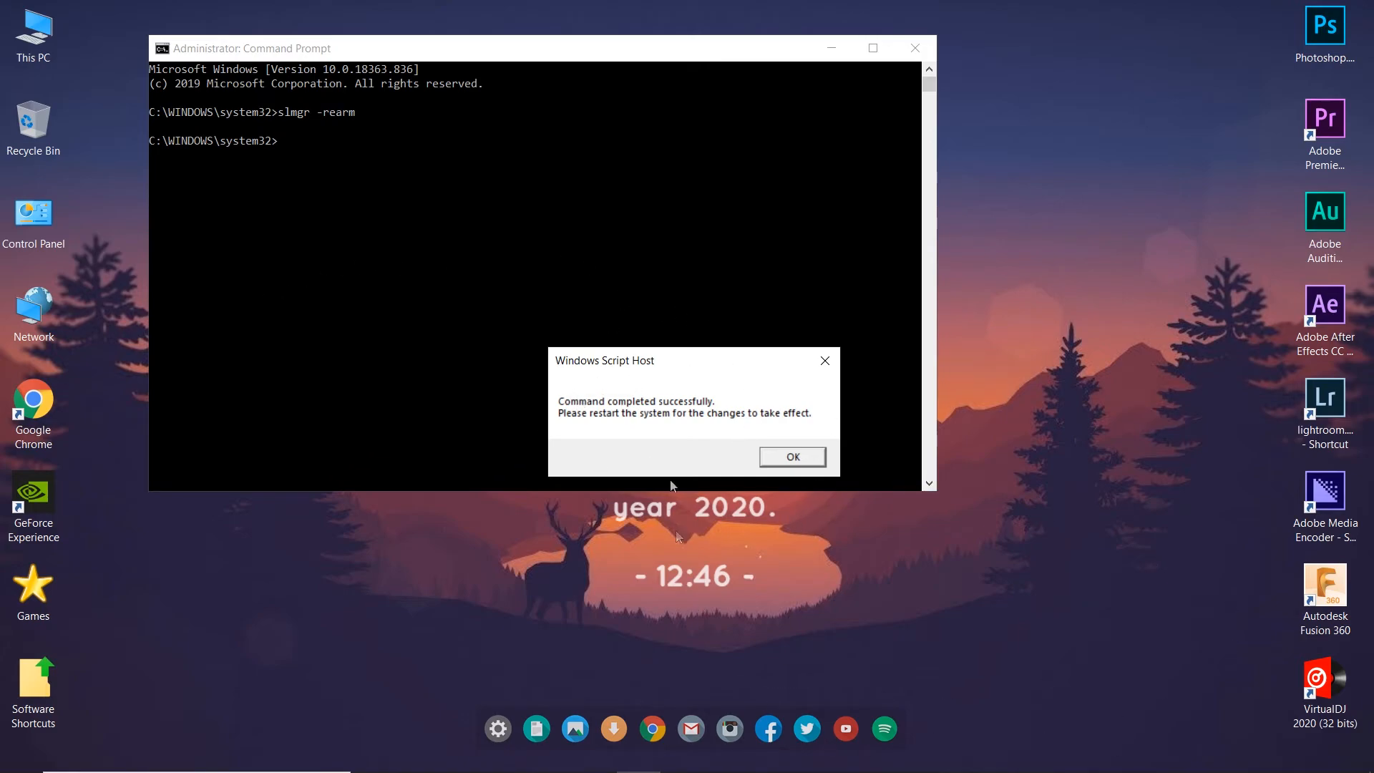
{"action": "mouse_move", "coordinate": [787, 411]}
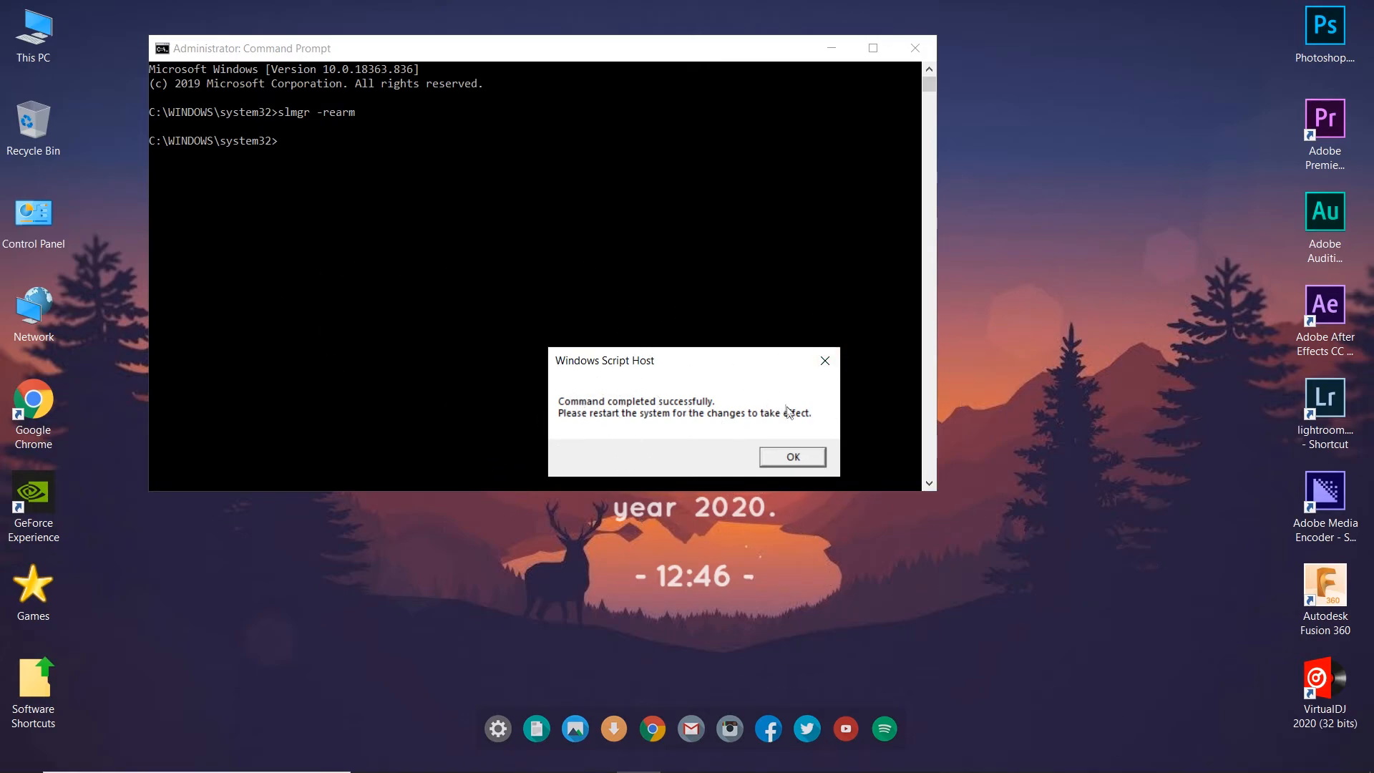
{"action": "mouse_move", "coordinate": [829, 465]}
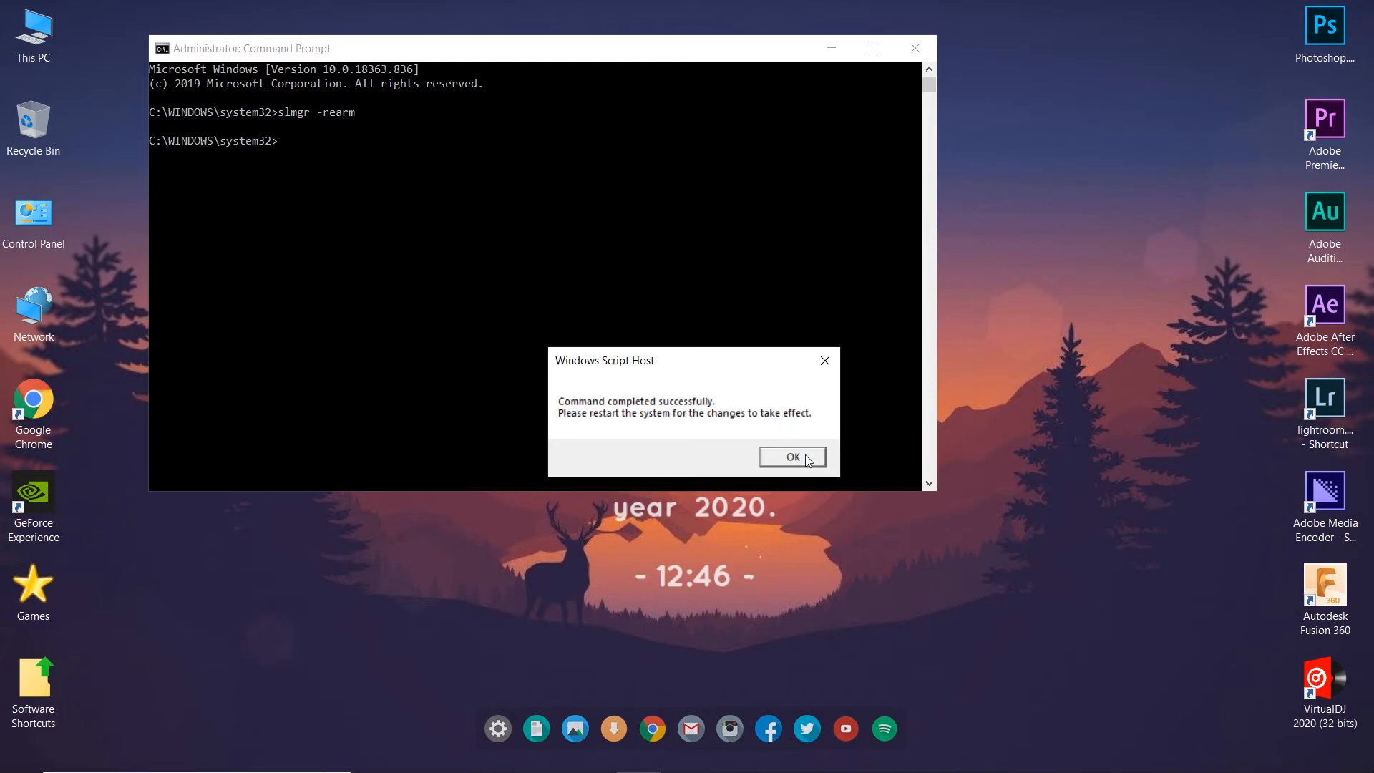
Step: Click OK on the Windows Script Host rearm success message
{"action": "left_click", "coordinate": [793, 456]}
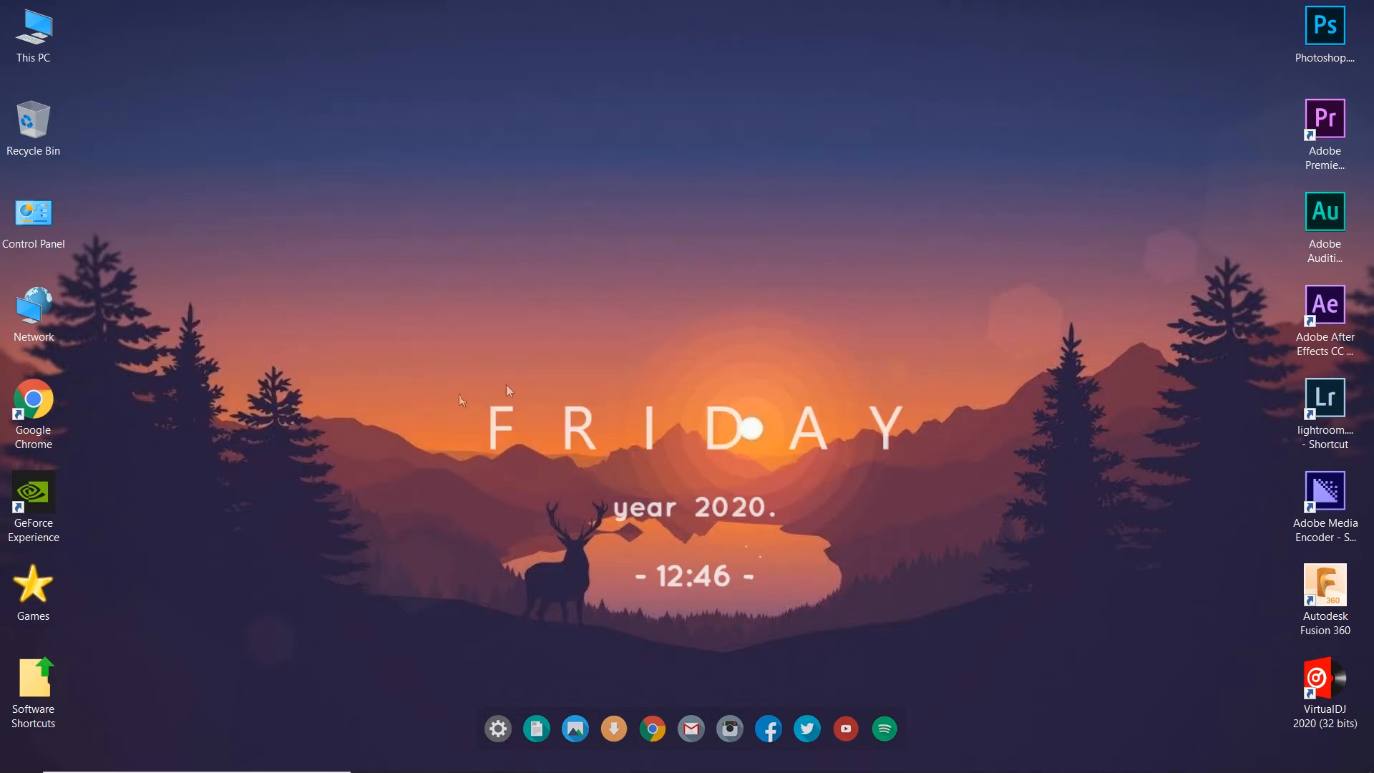
{"action": "mouse_move", "coordinate": [870, 487]}
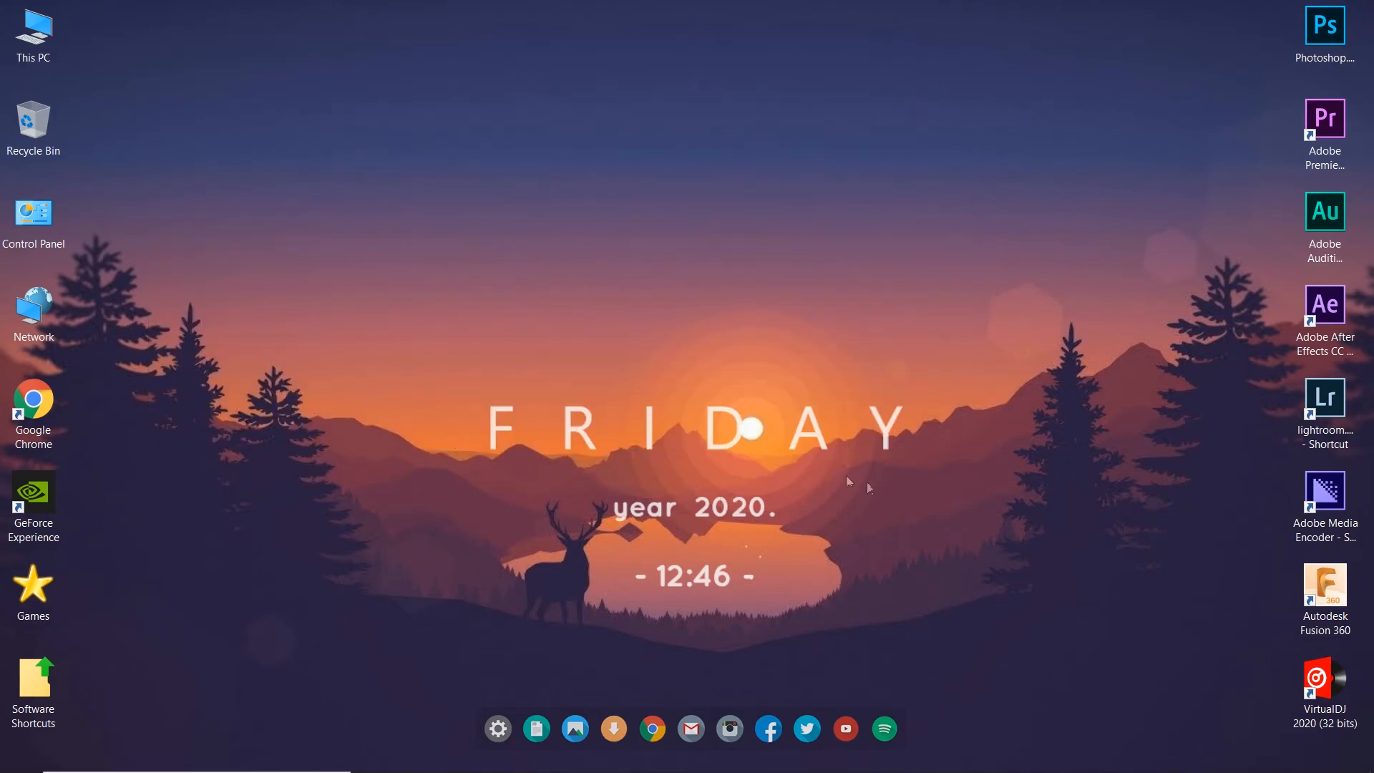
{"action": "mouse_move", "coordinate": [964, 574]}
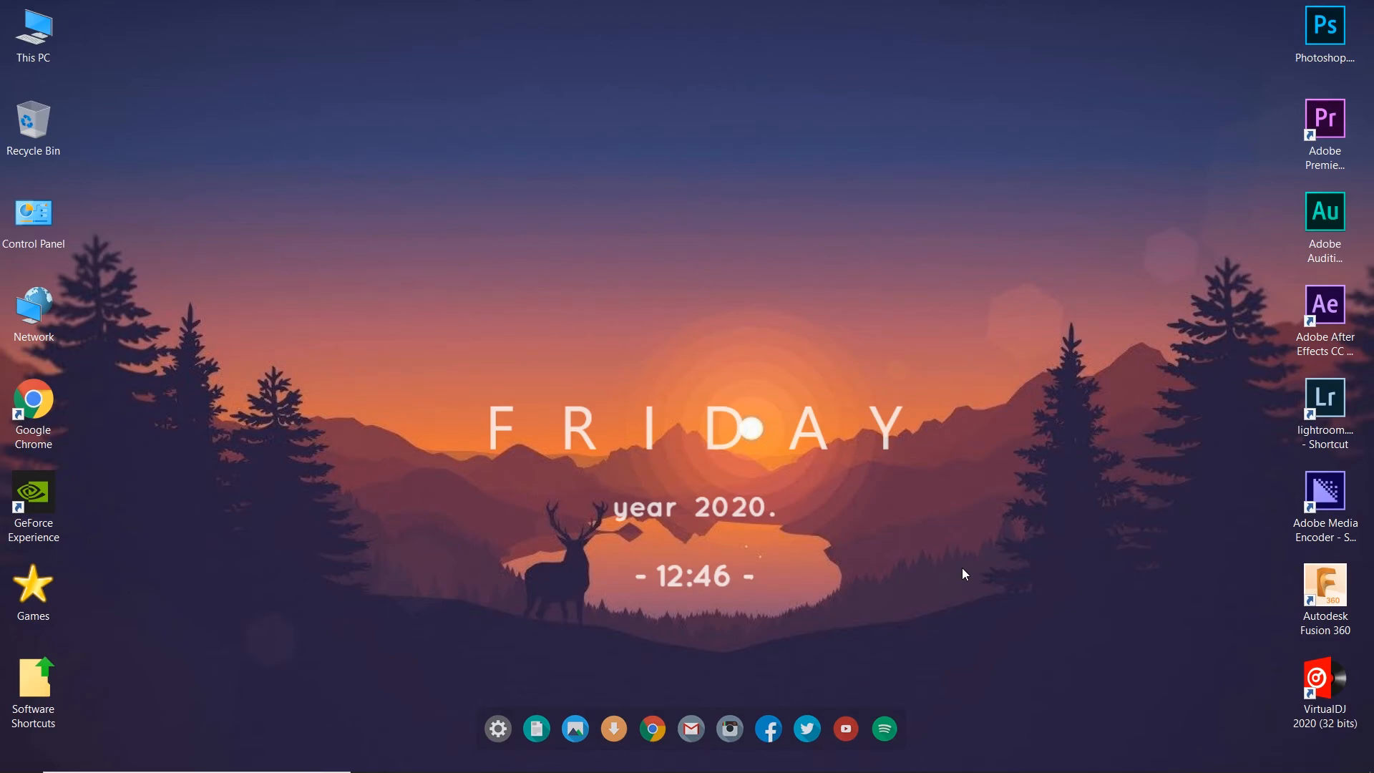
{"action": "mouse_move", "coordinate": [937, 564]}
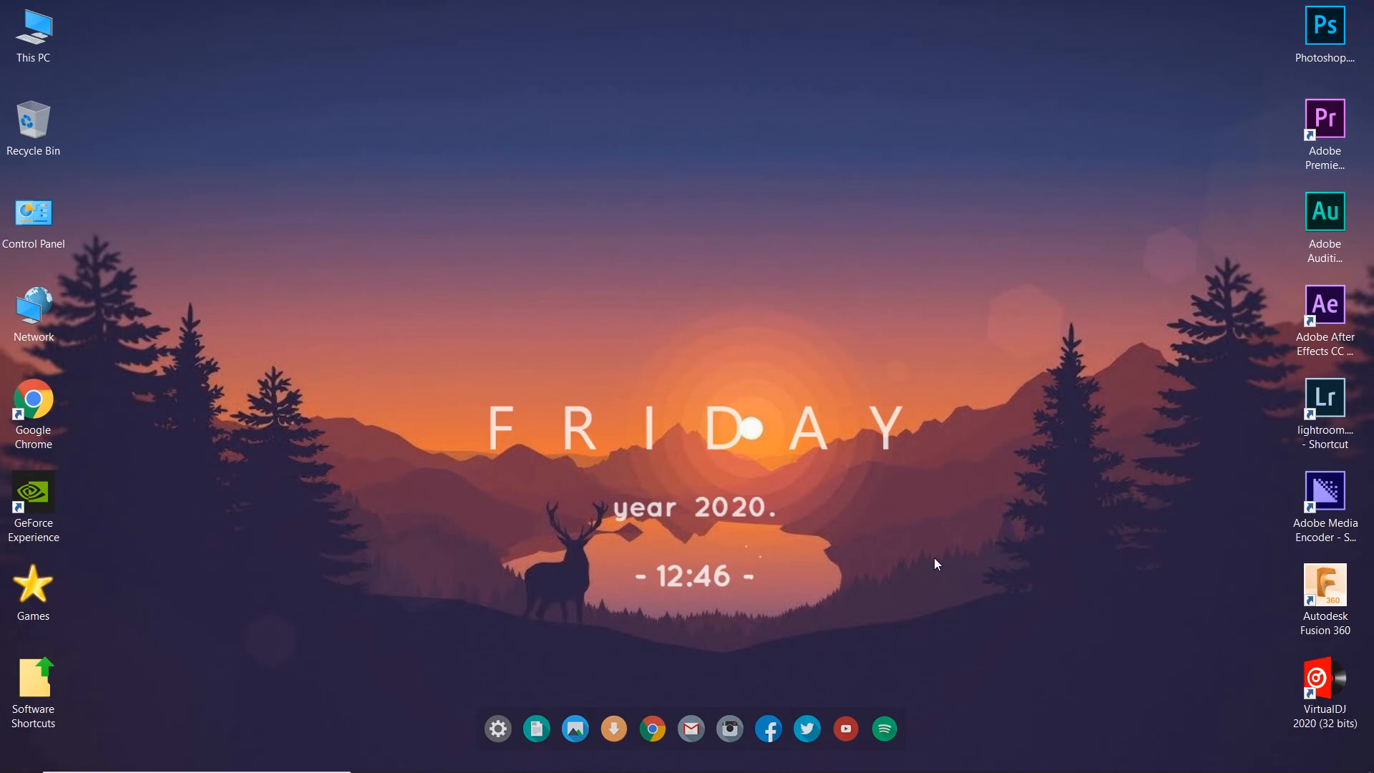